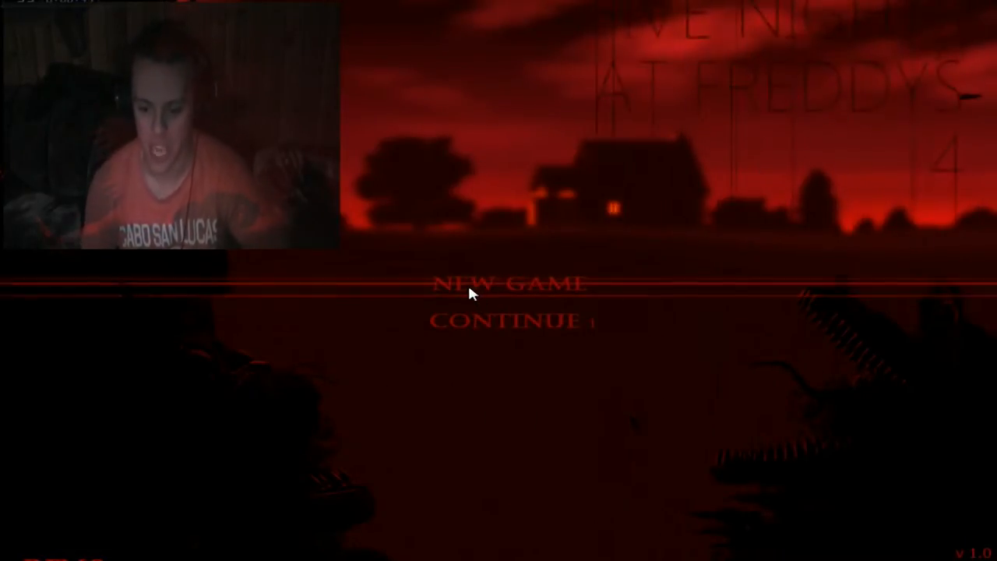
Step: Start a new game from the title screen to begin Night 1
click(508, 284)
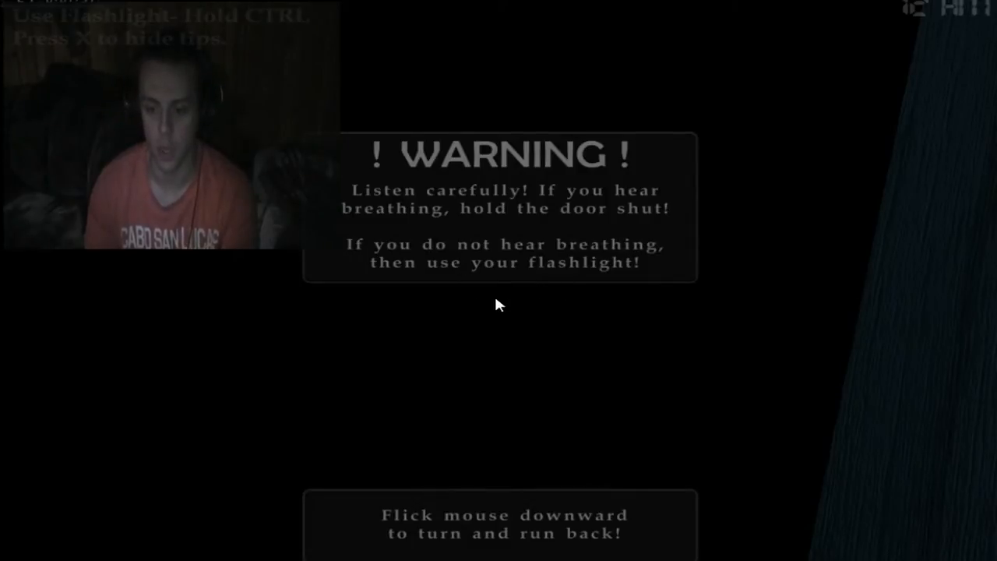
mouse_move(479, 296)
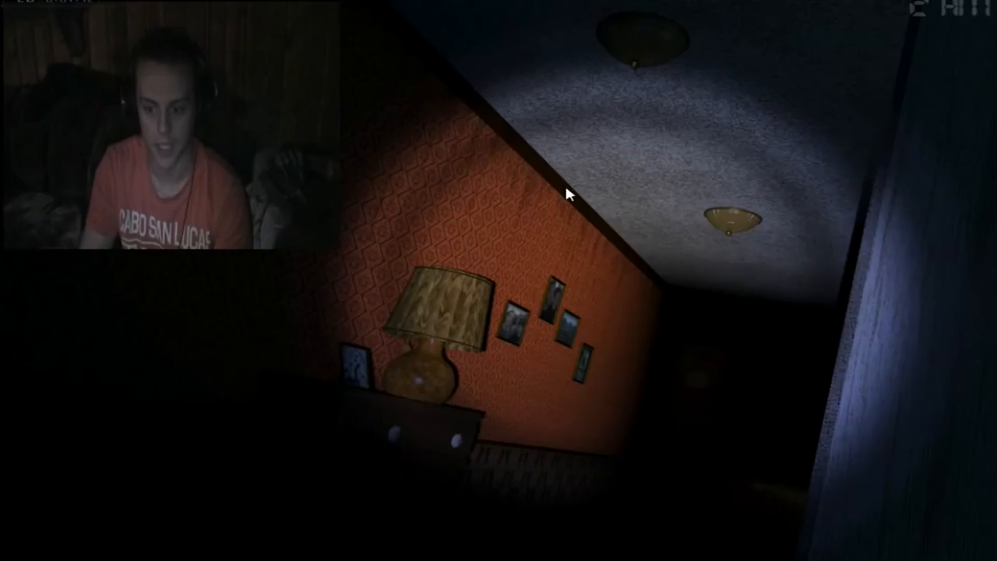
mouse_move(584, 361)
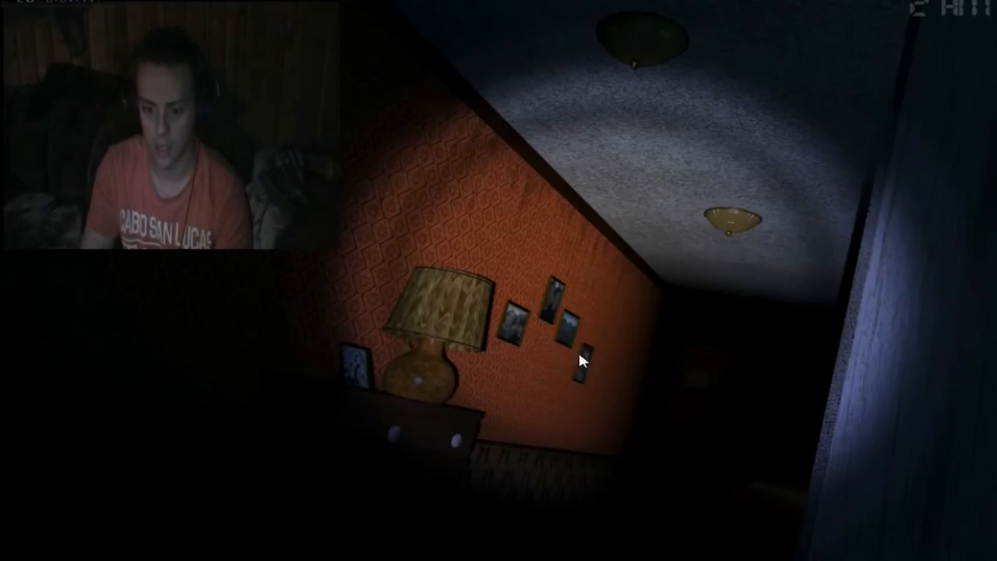
mouse_move(386, 402)
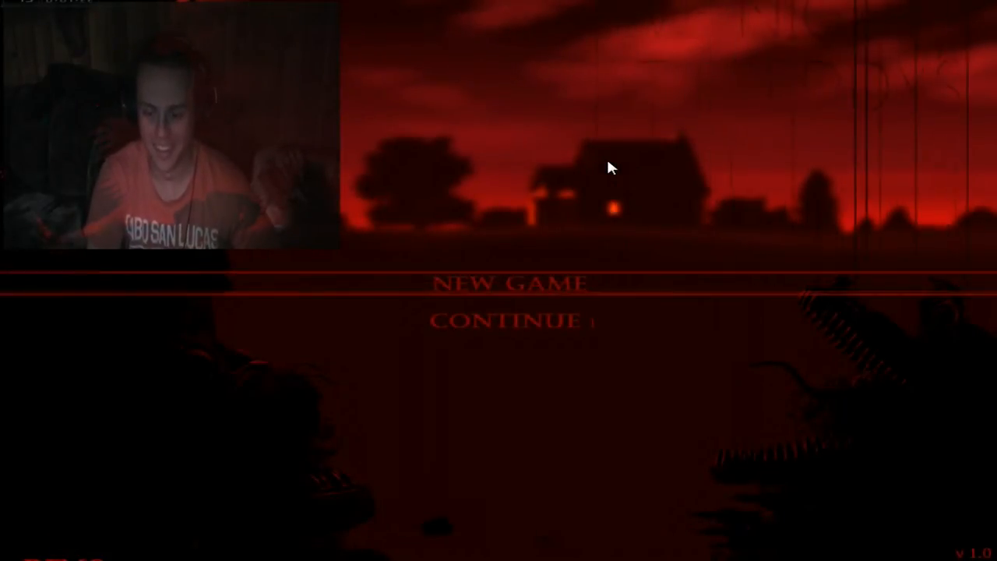
mouse_move(542, 330)
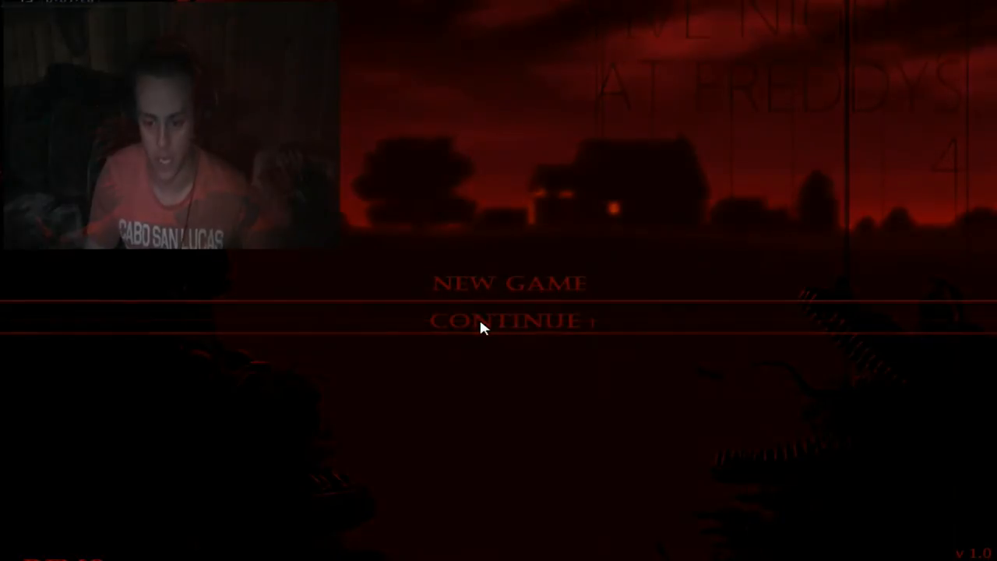
Step: Continue the saved game from the title screen, resuming at 12 AM
click(511, 319)
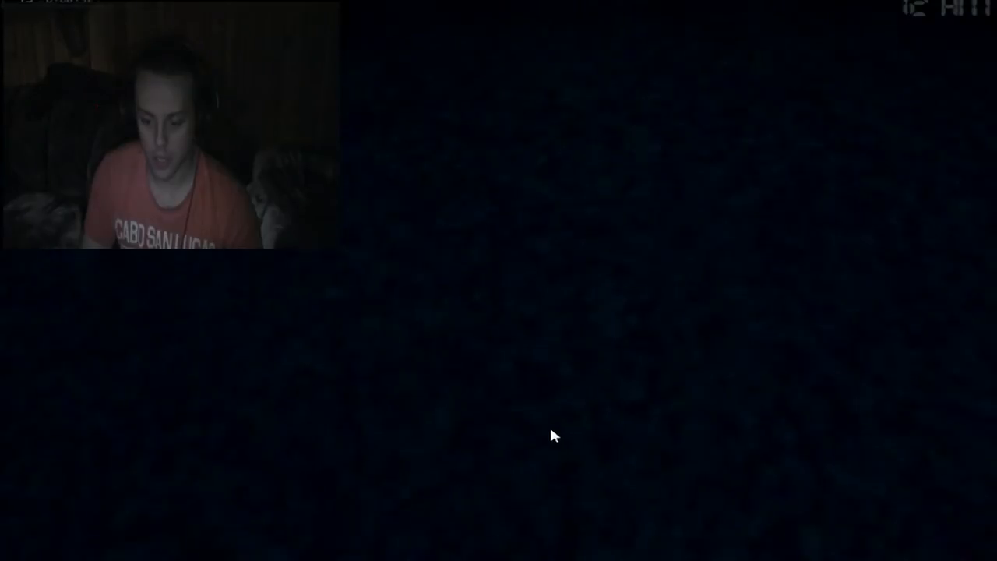
mouse_move(521, 356)
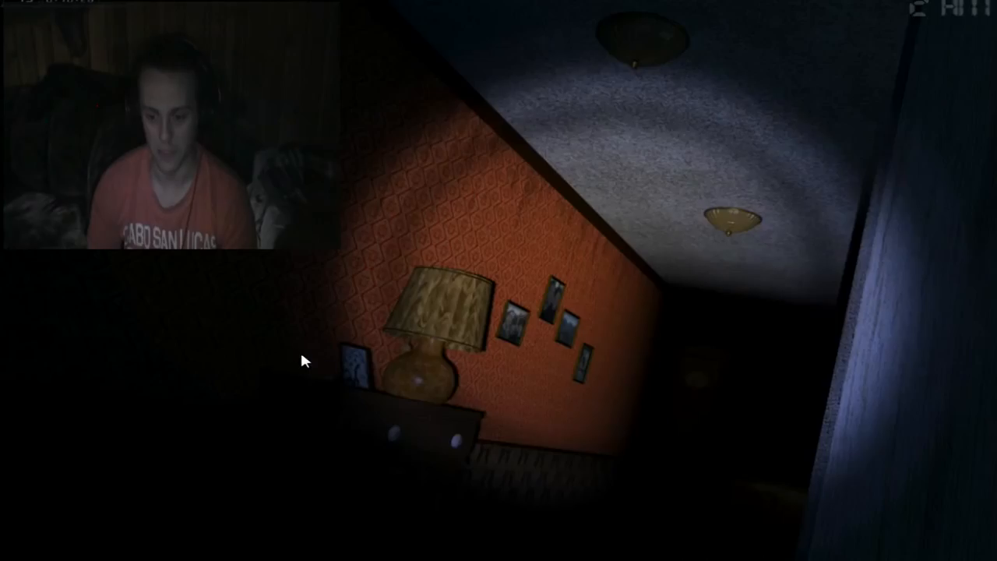
mouse_move(792, 306)
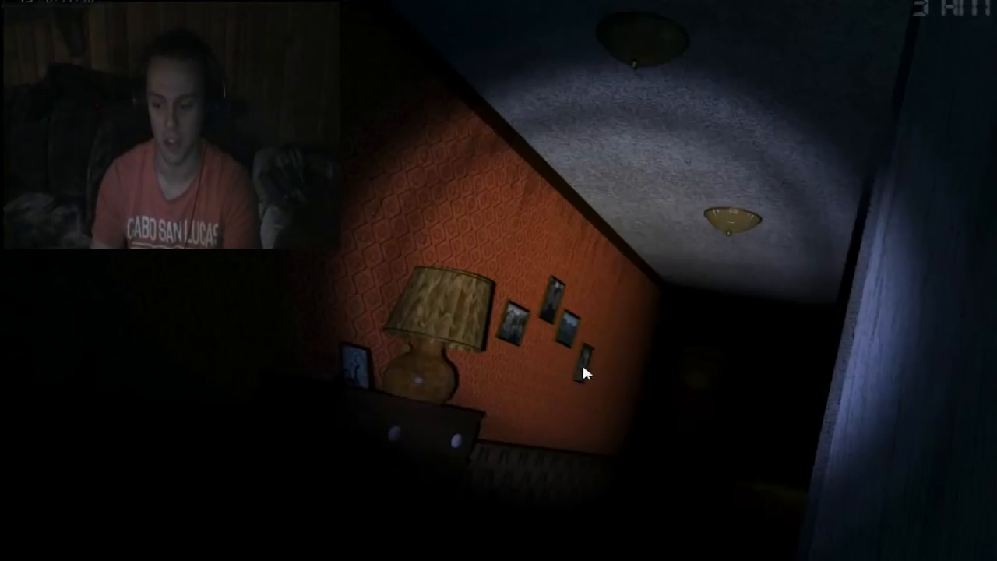
mouse_move(577, 390)
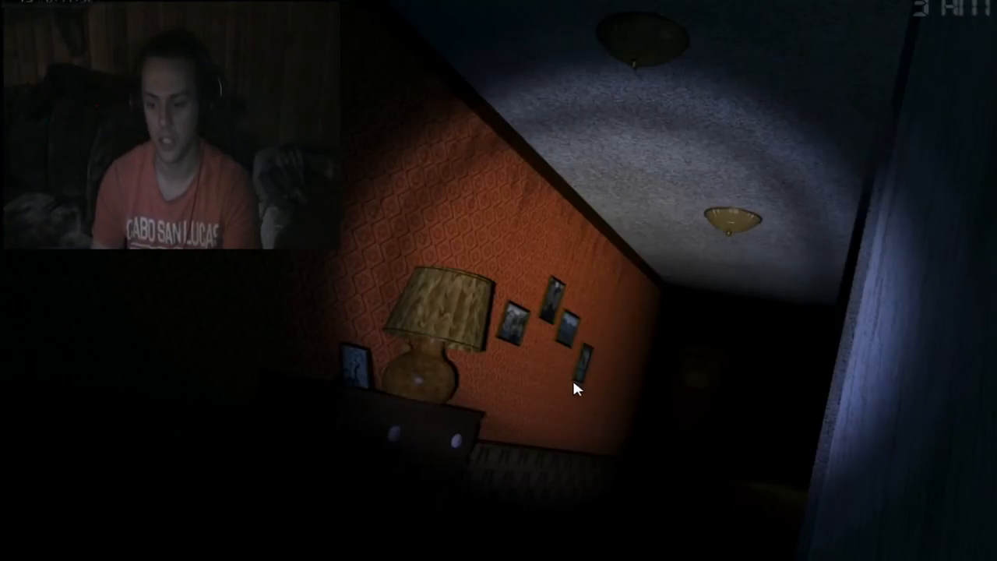